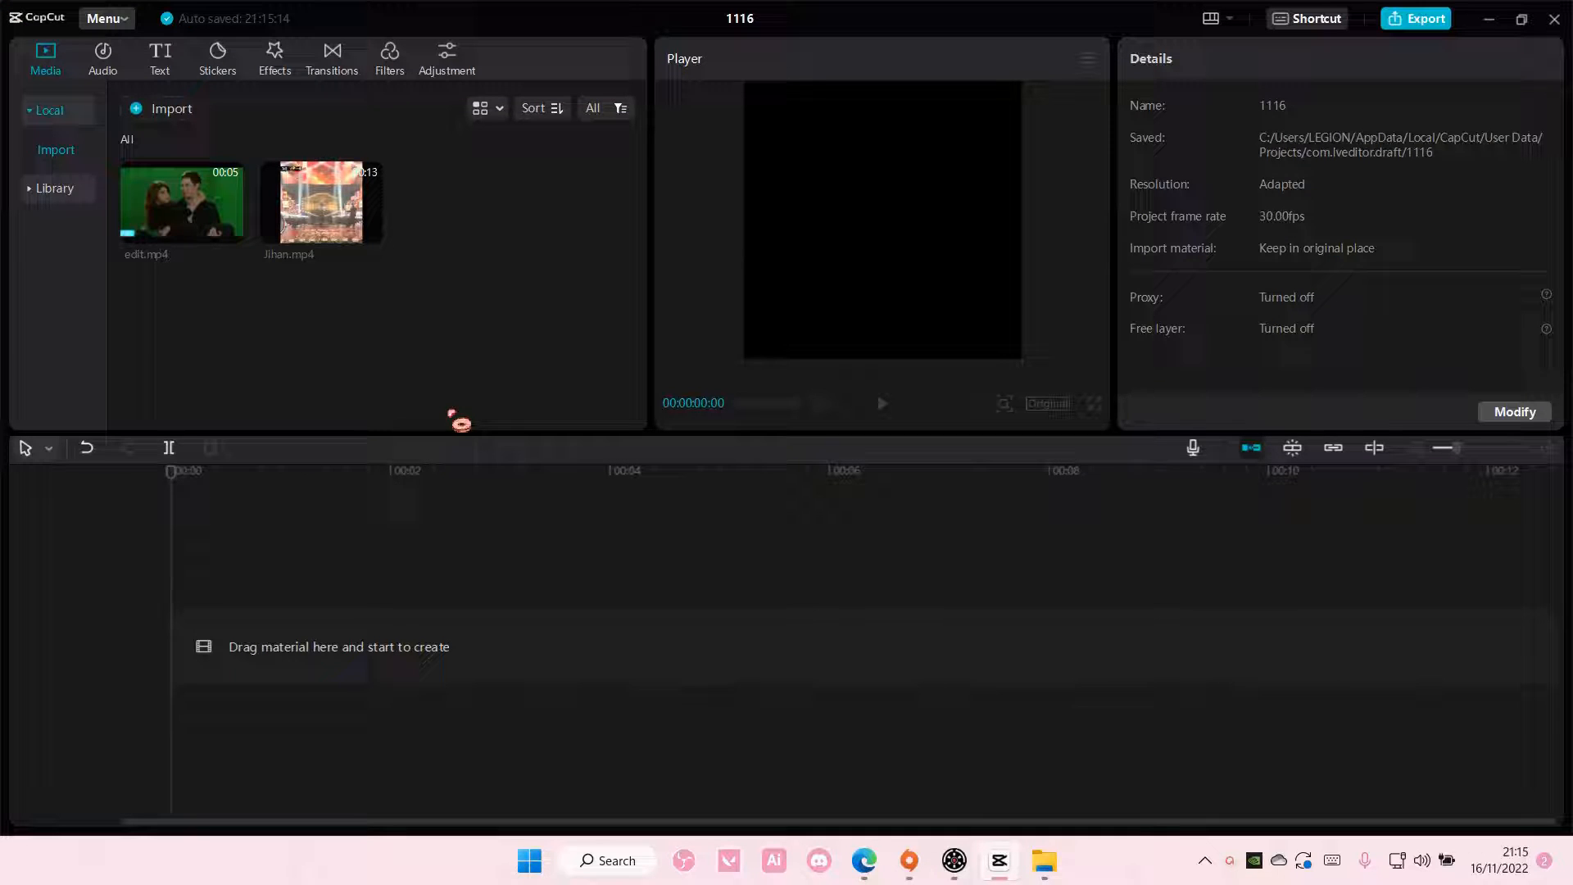
mouse_move(455, 411)
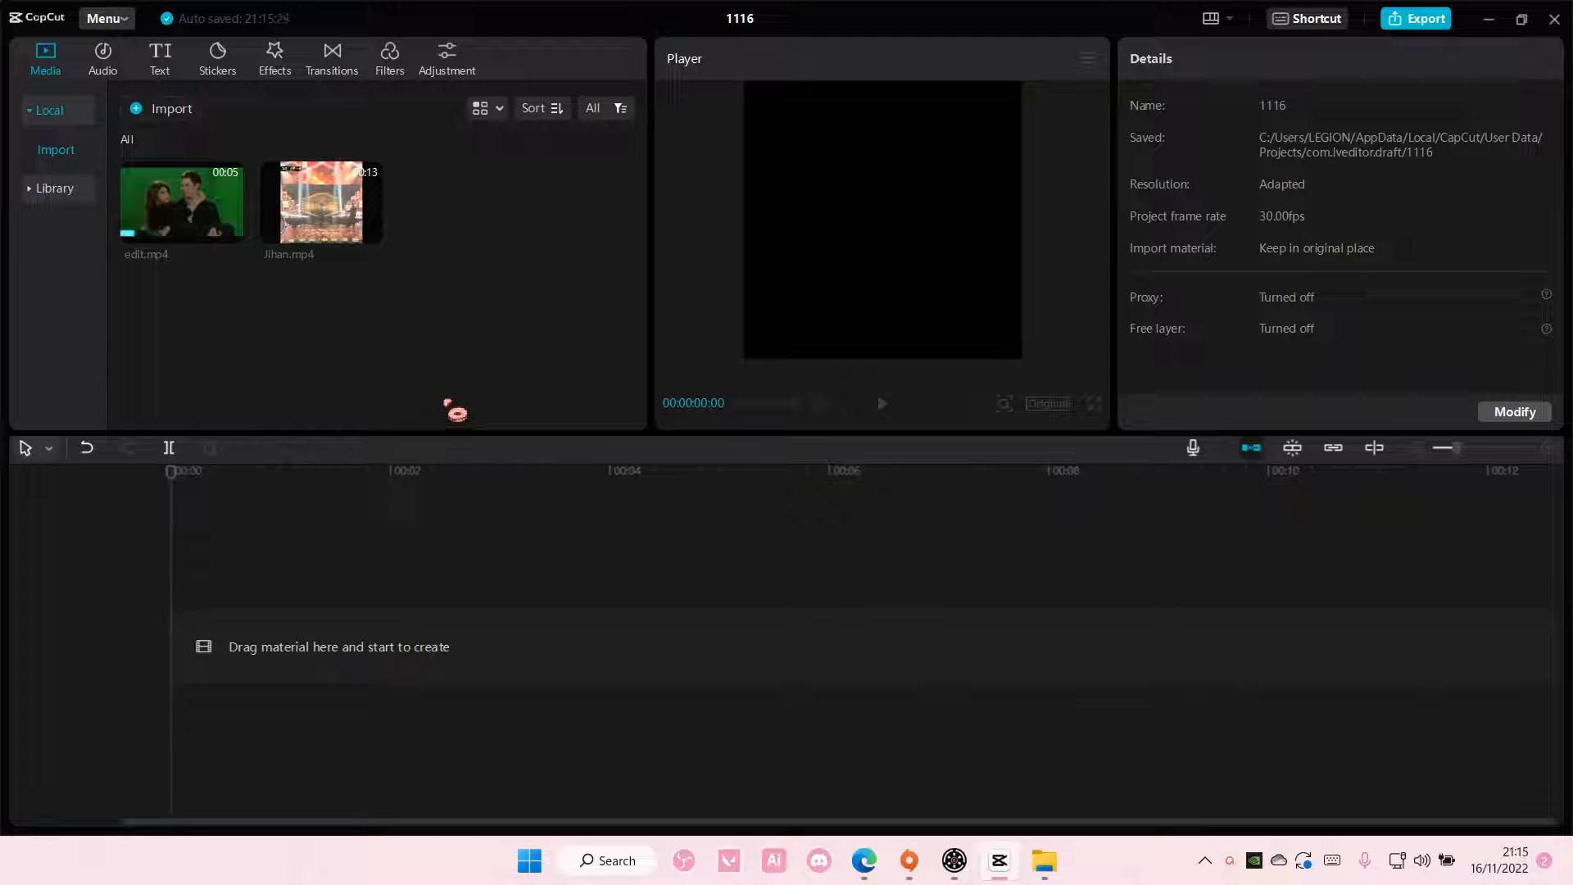
Add Jihan.mp4 to the timeline twice, stacked as a main track and an overlay track
click(370, 231)
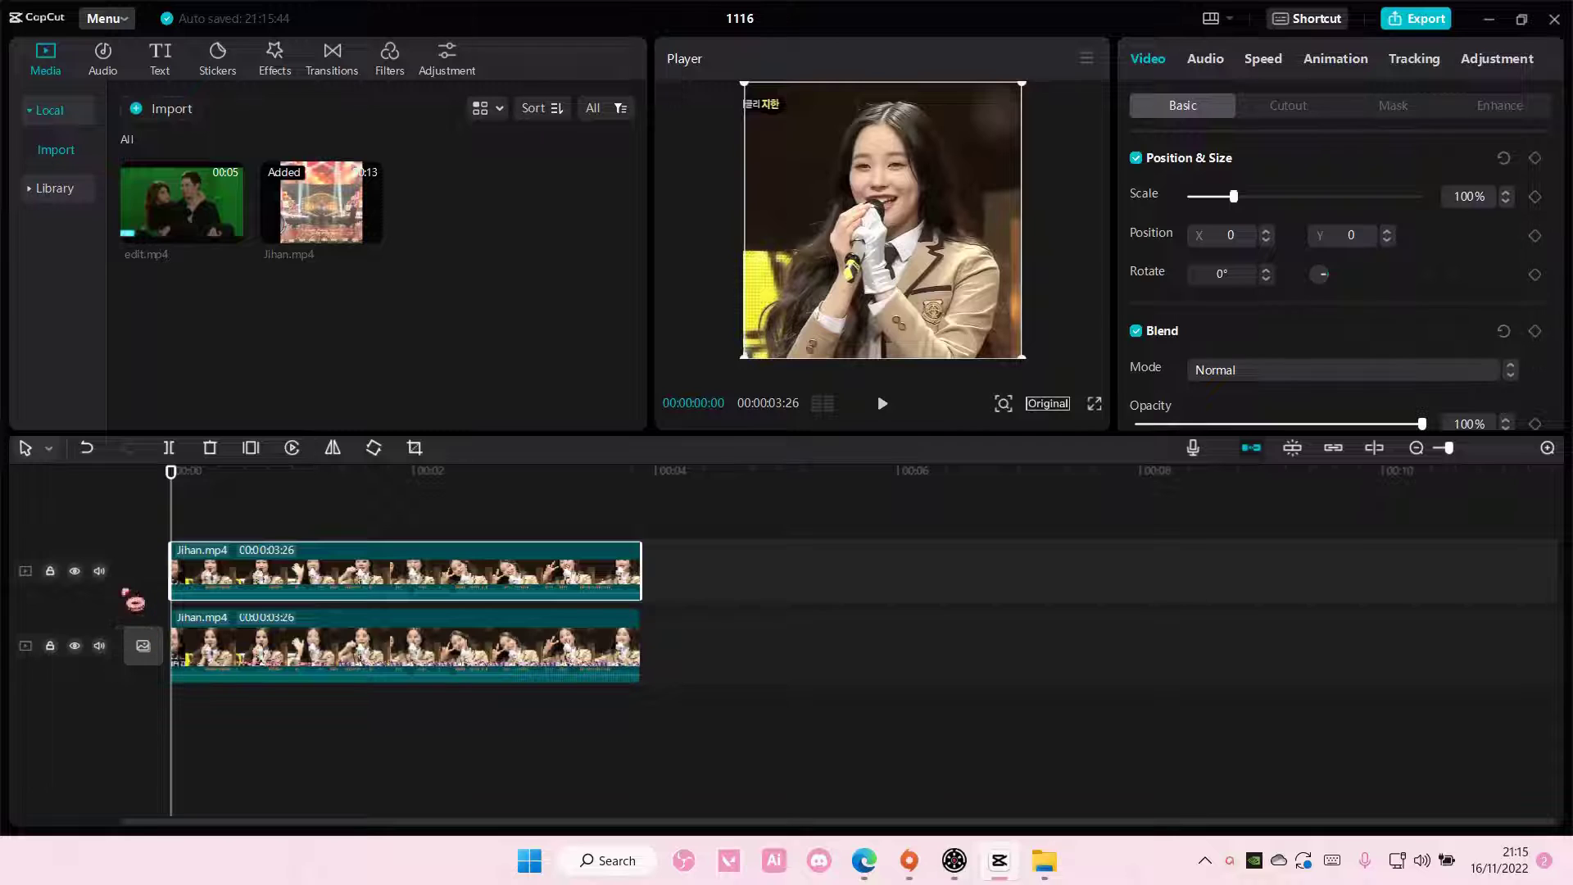
Mute the bottom Jihan track and apply Auto cutout to the top copy
click(98, 645)
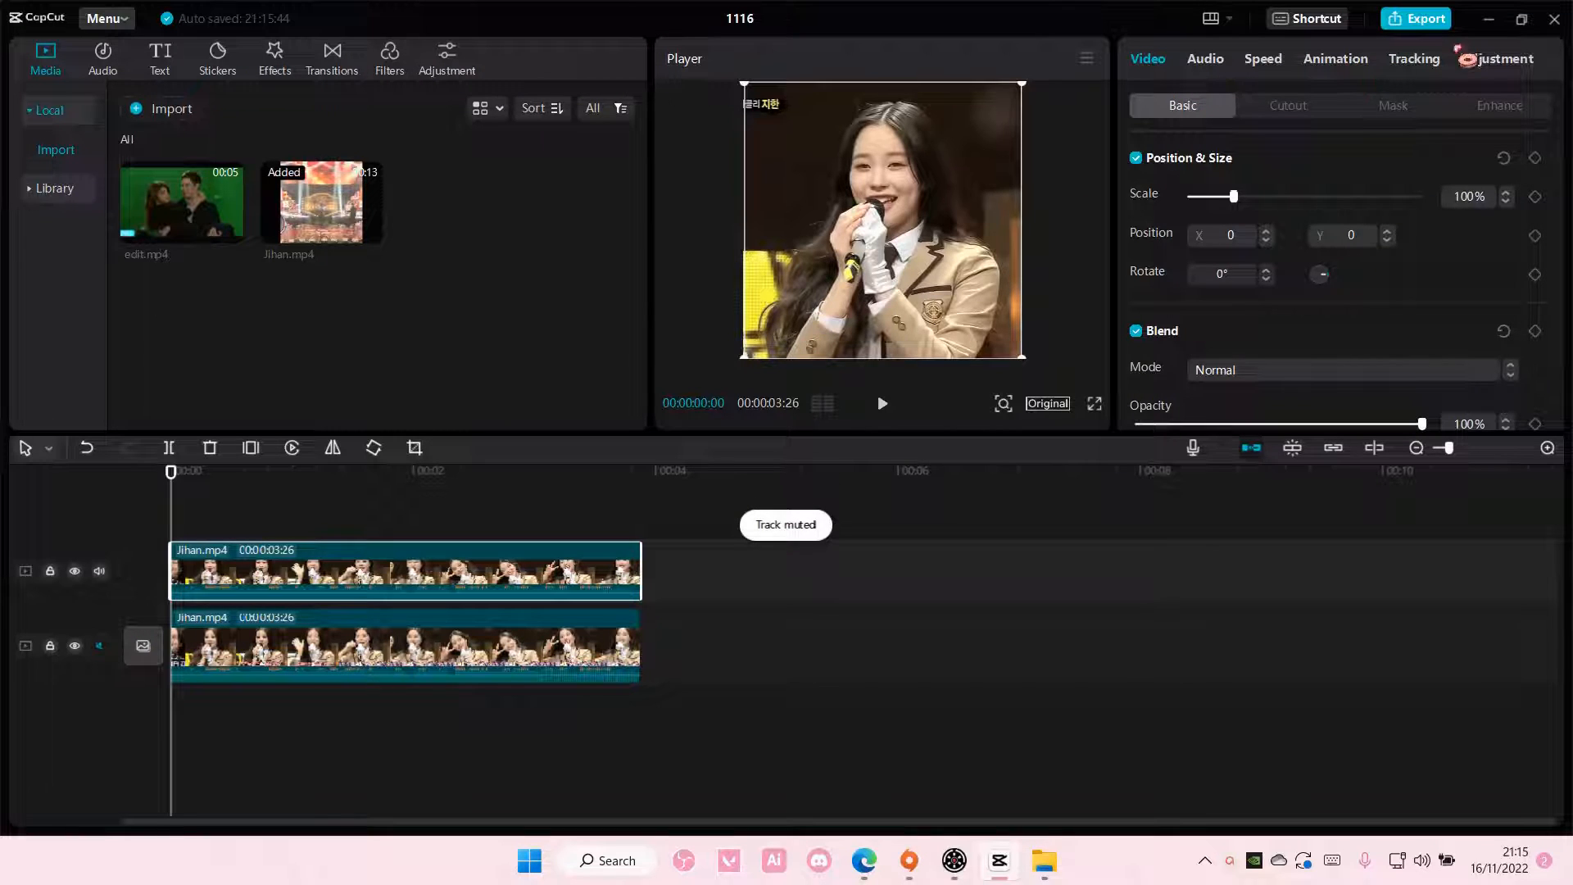
click(1287, 104)
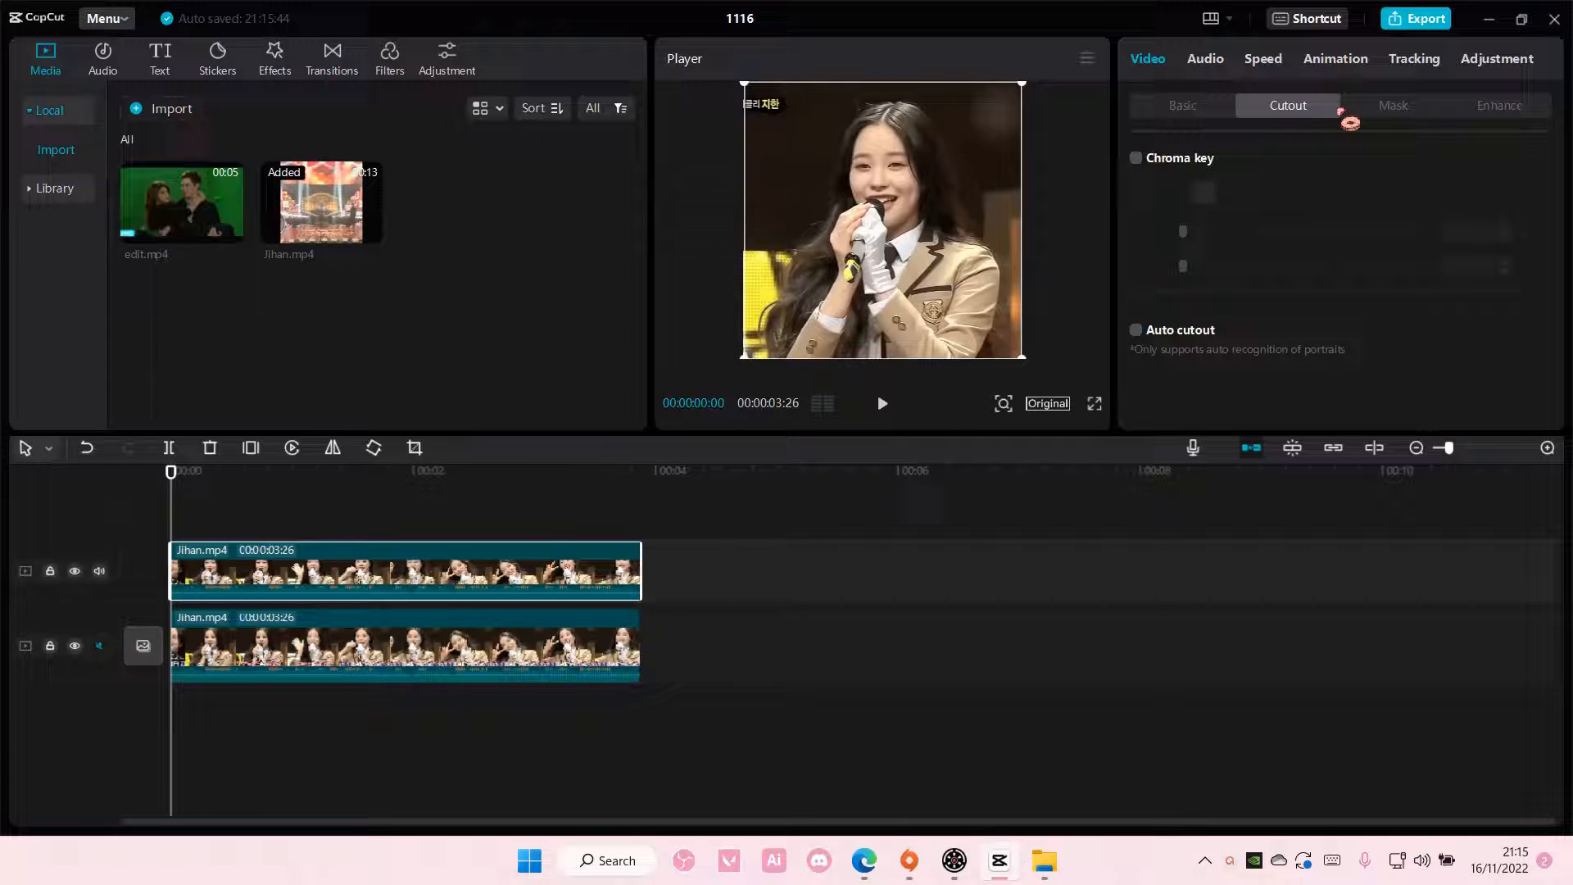
click(1135, 330)
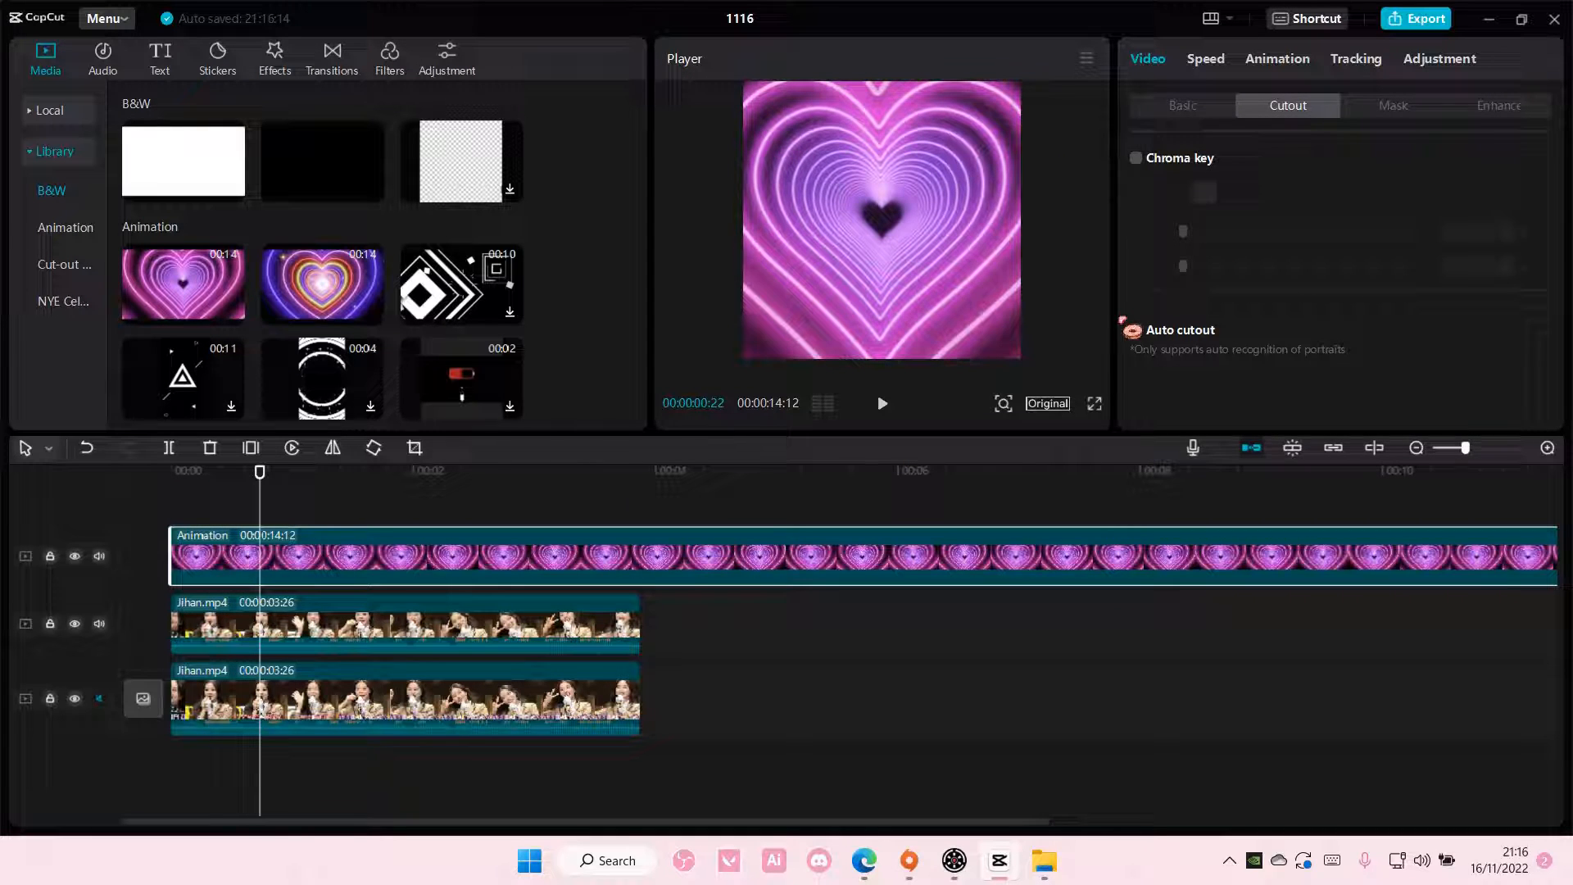
Move the heart animation to Layer 1, beneath the cut-out singer
click(1181, 106)
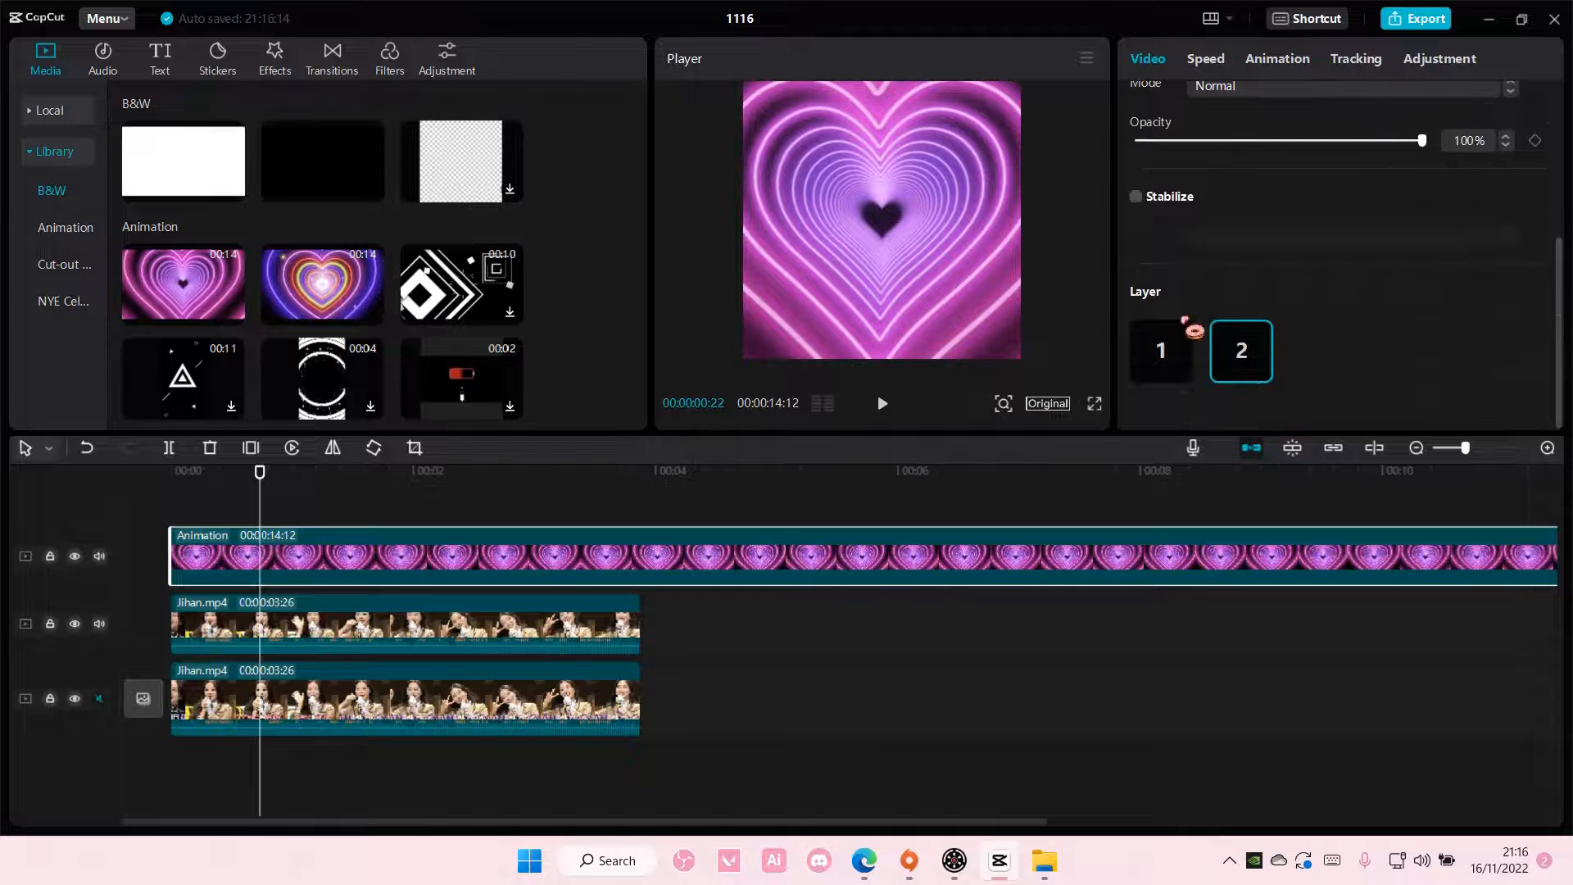
click(1161, 352)
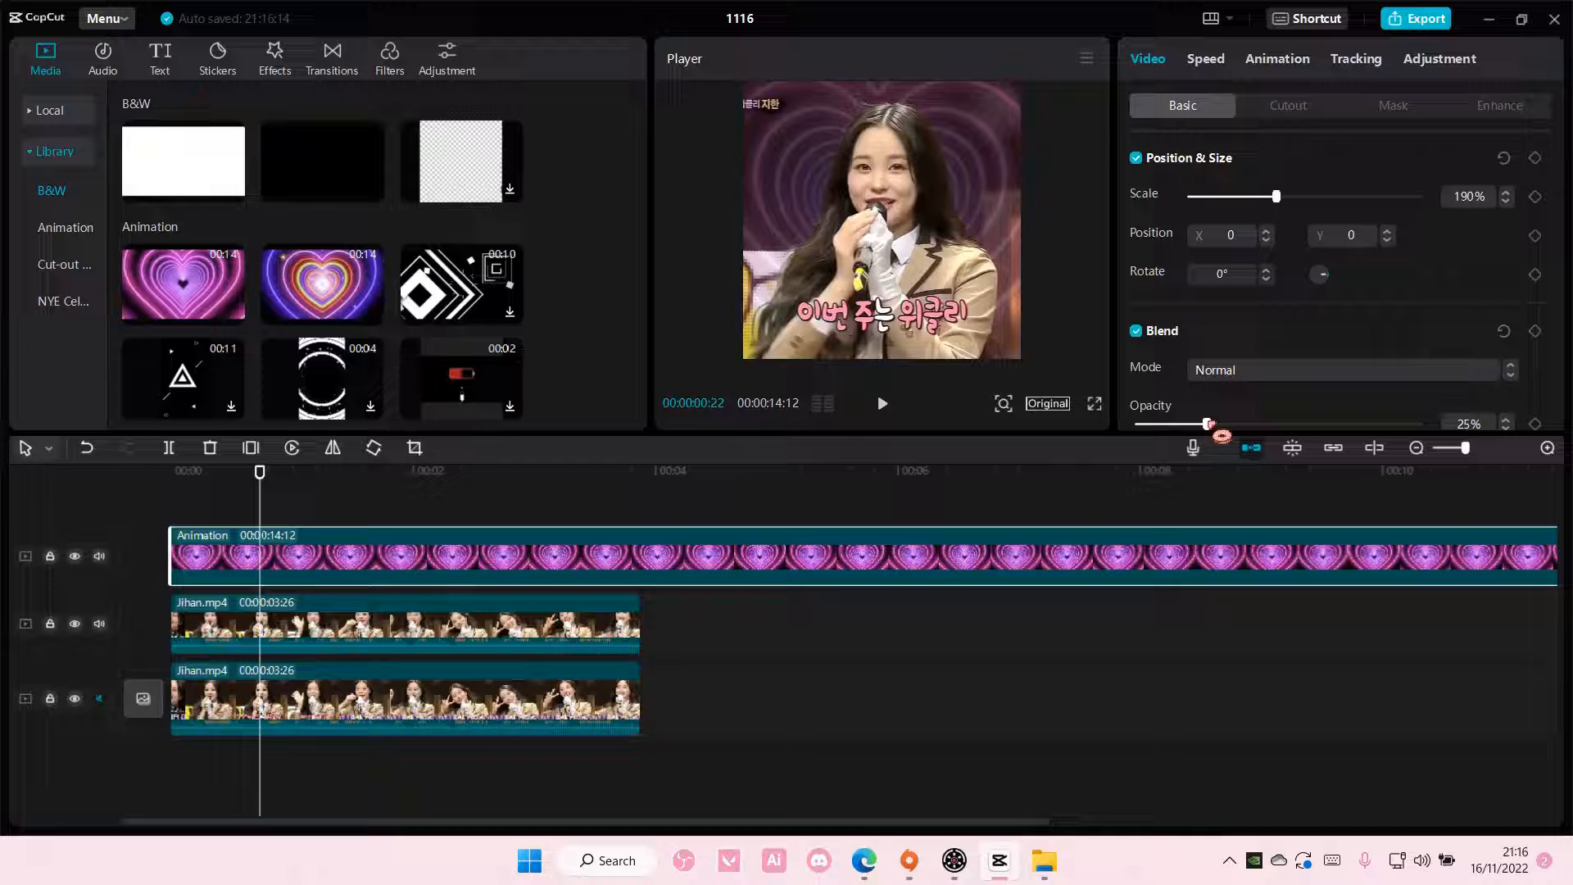
Set the heart animation's blend mode to Hard light and play back the composite
click(1344, 369)
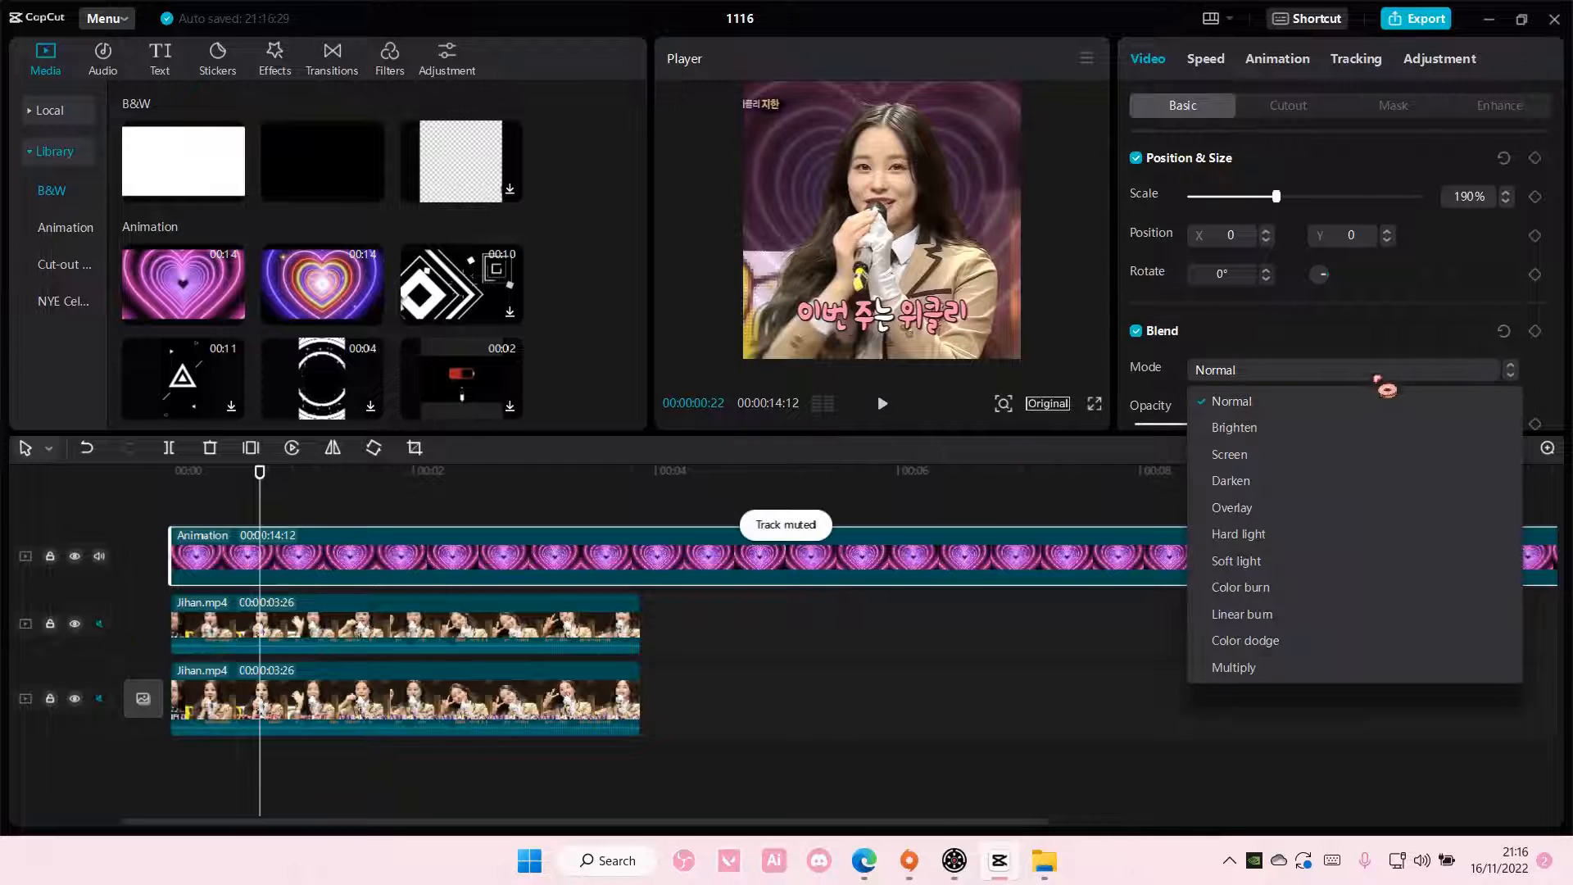
click(1238, 533)
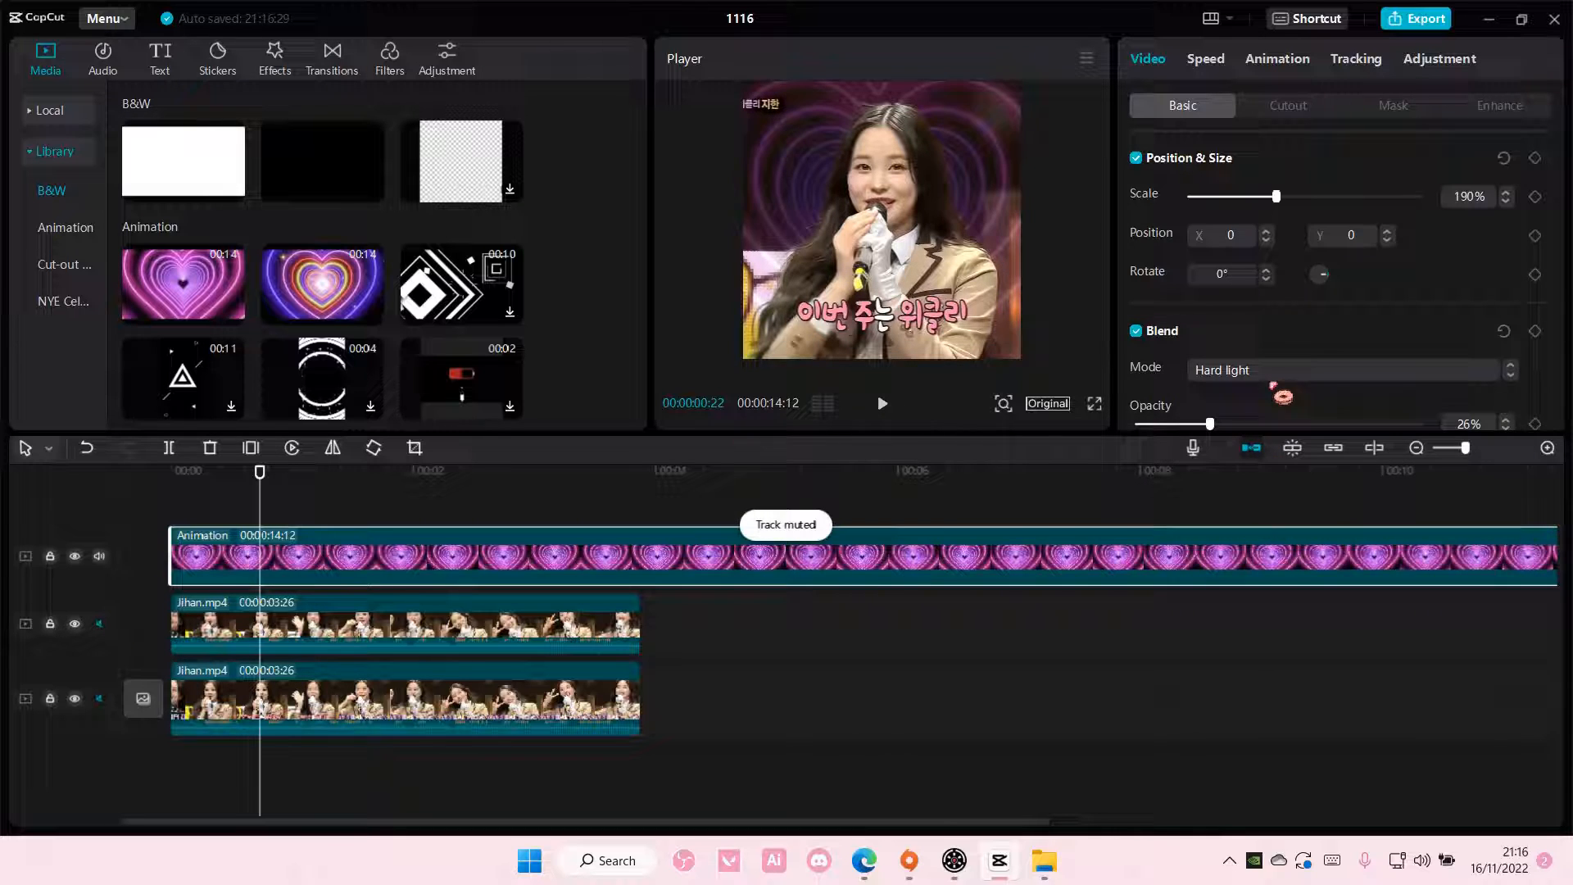
click(1346, 370)
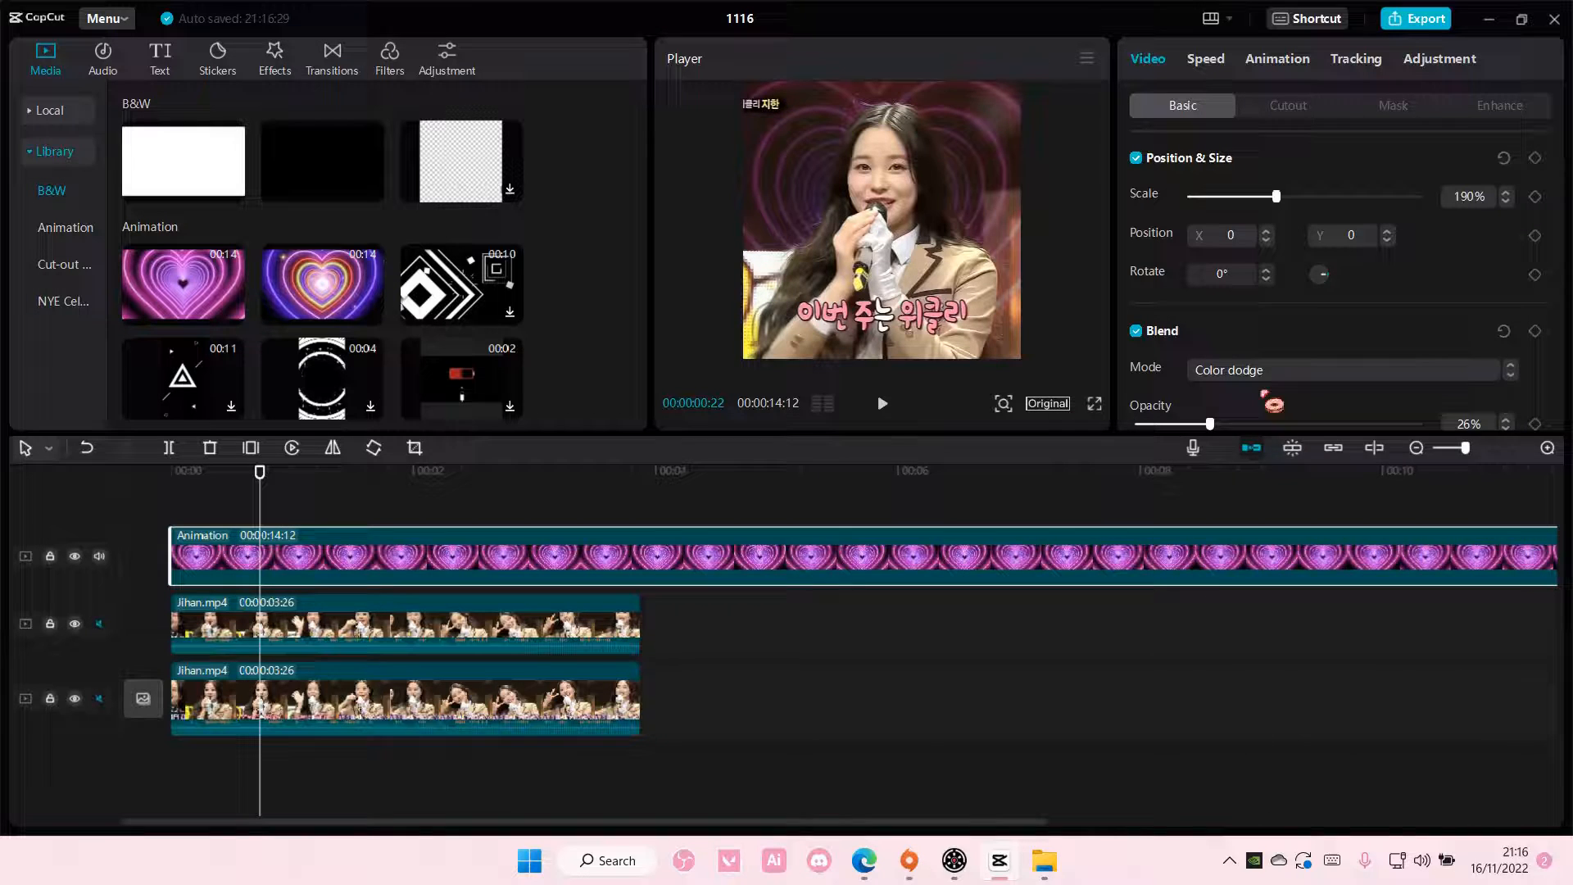
click(1347, 370)
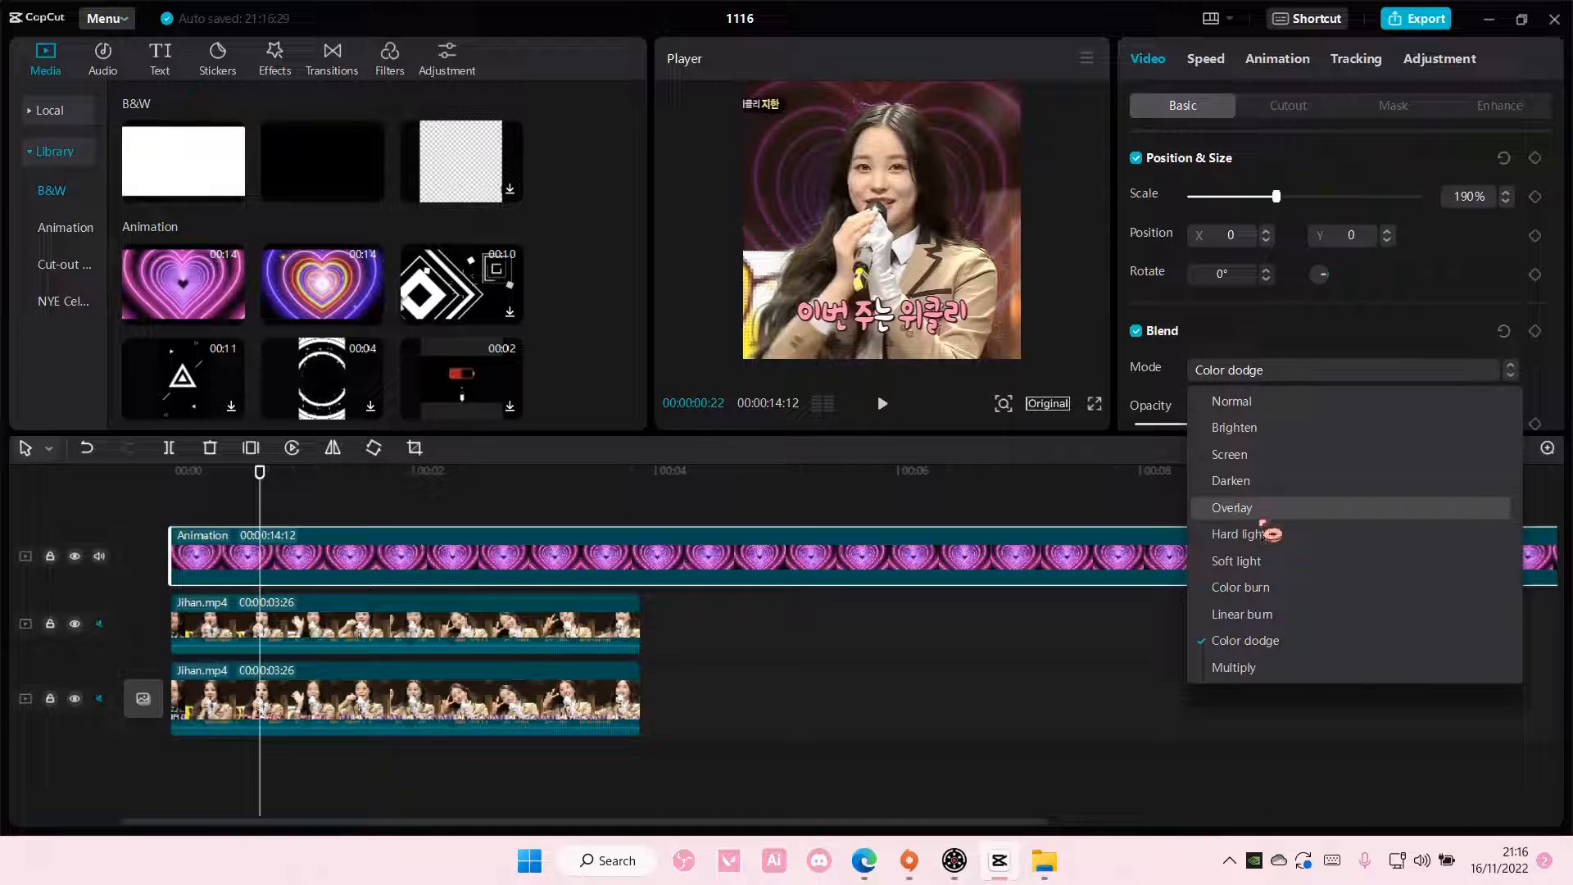
click(1238, 533)
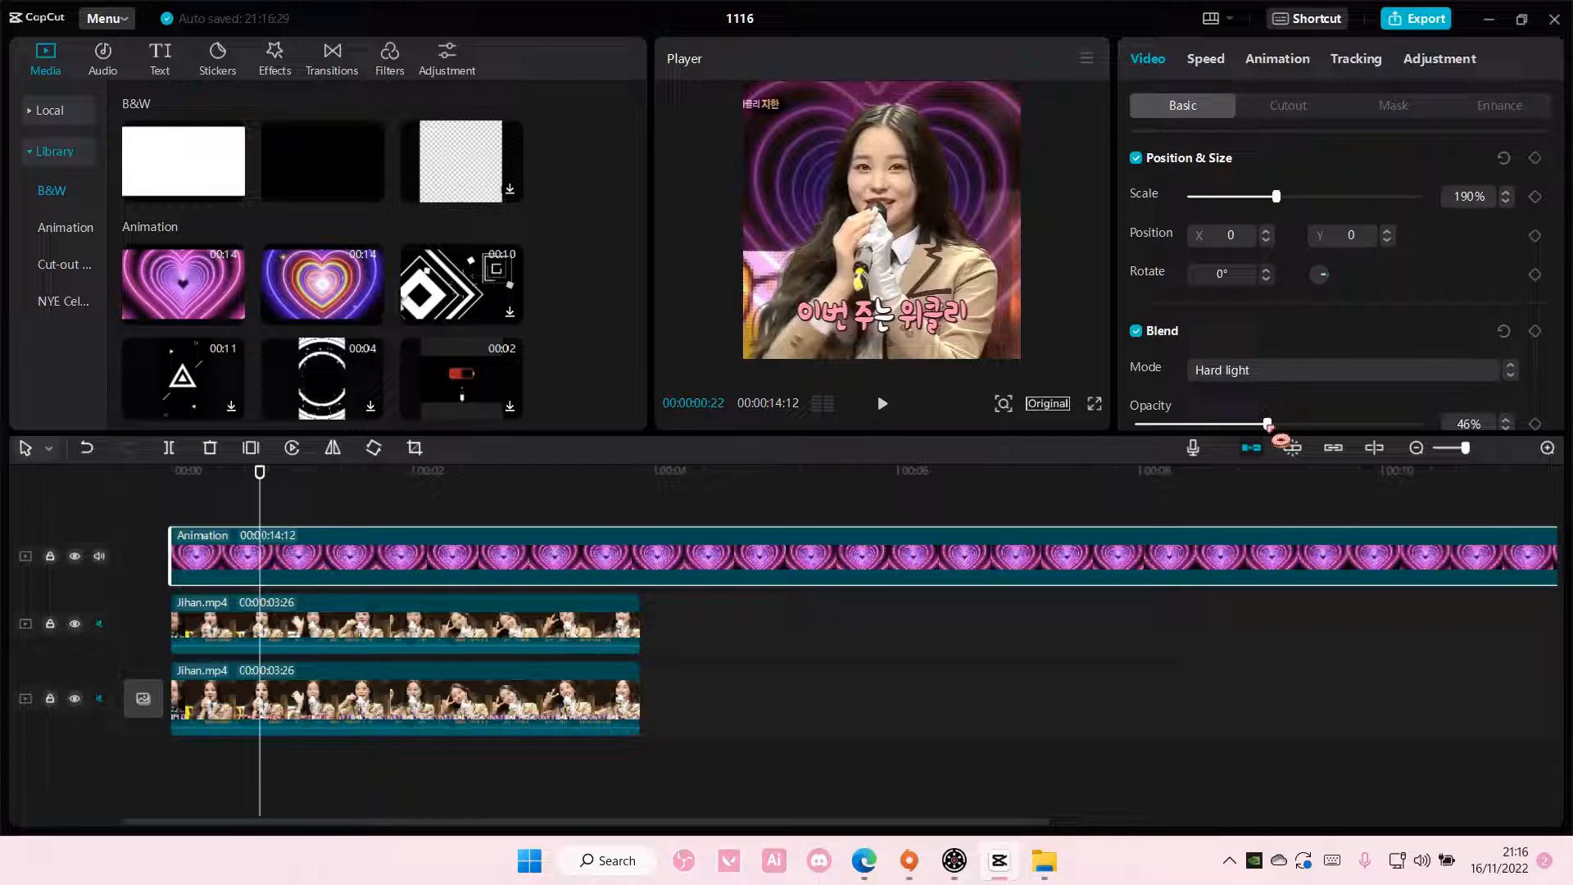
click(881, 403)
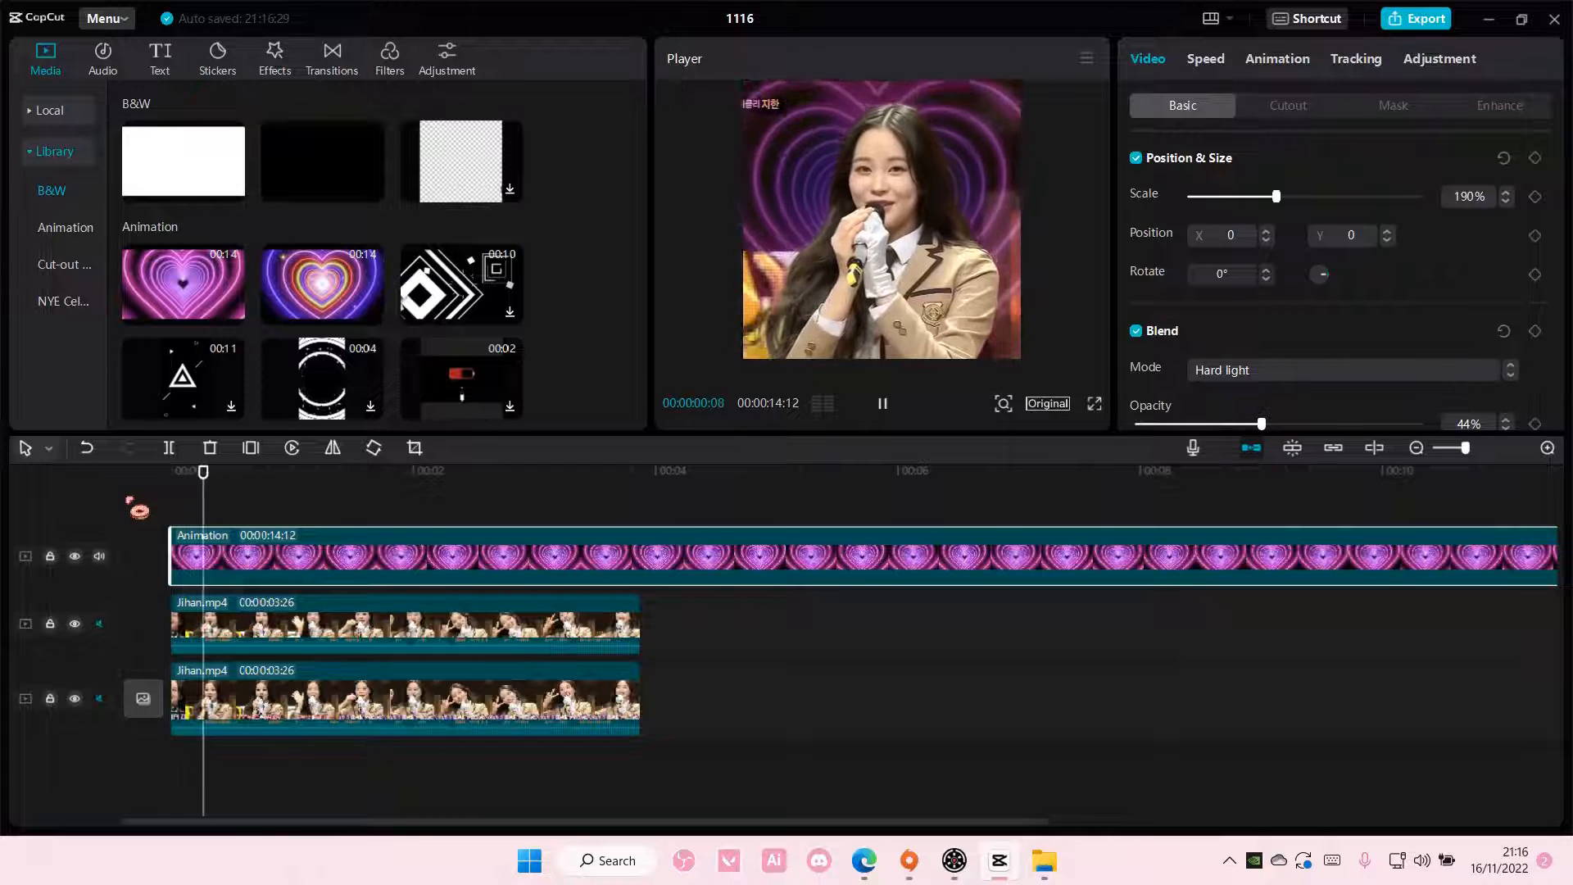
click(881, 404)
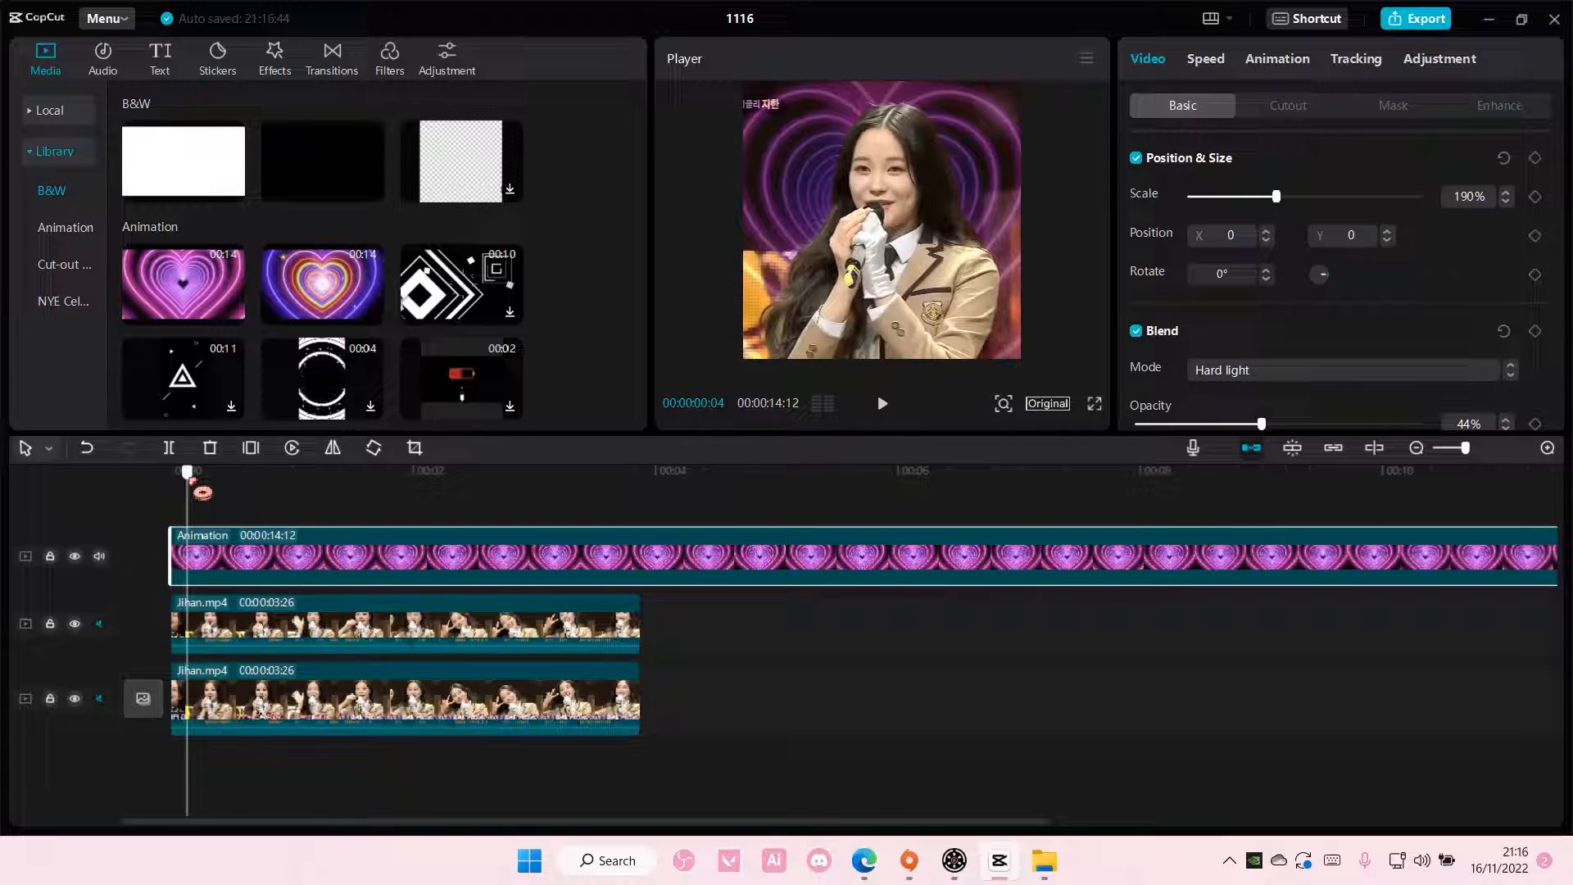
click(328, 471)
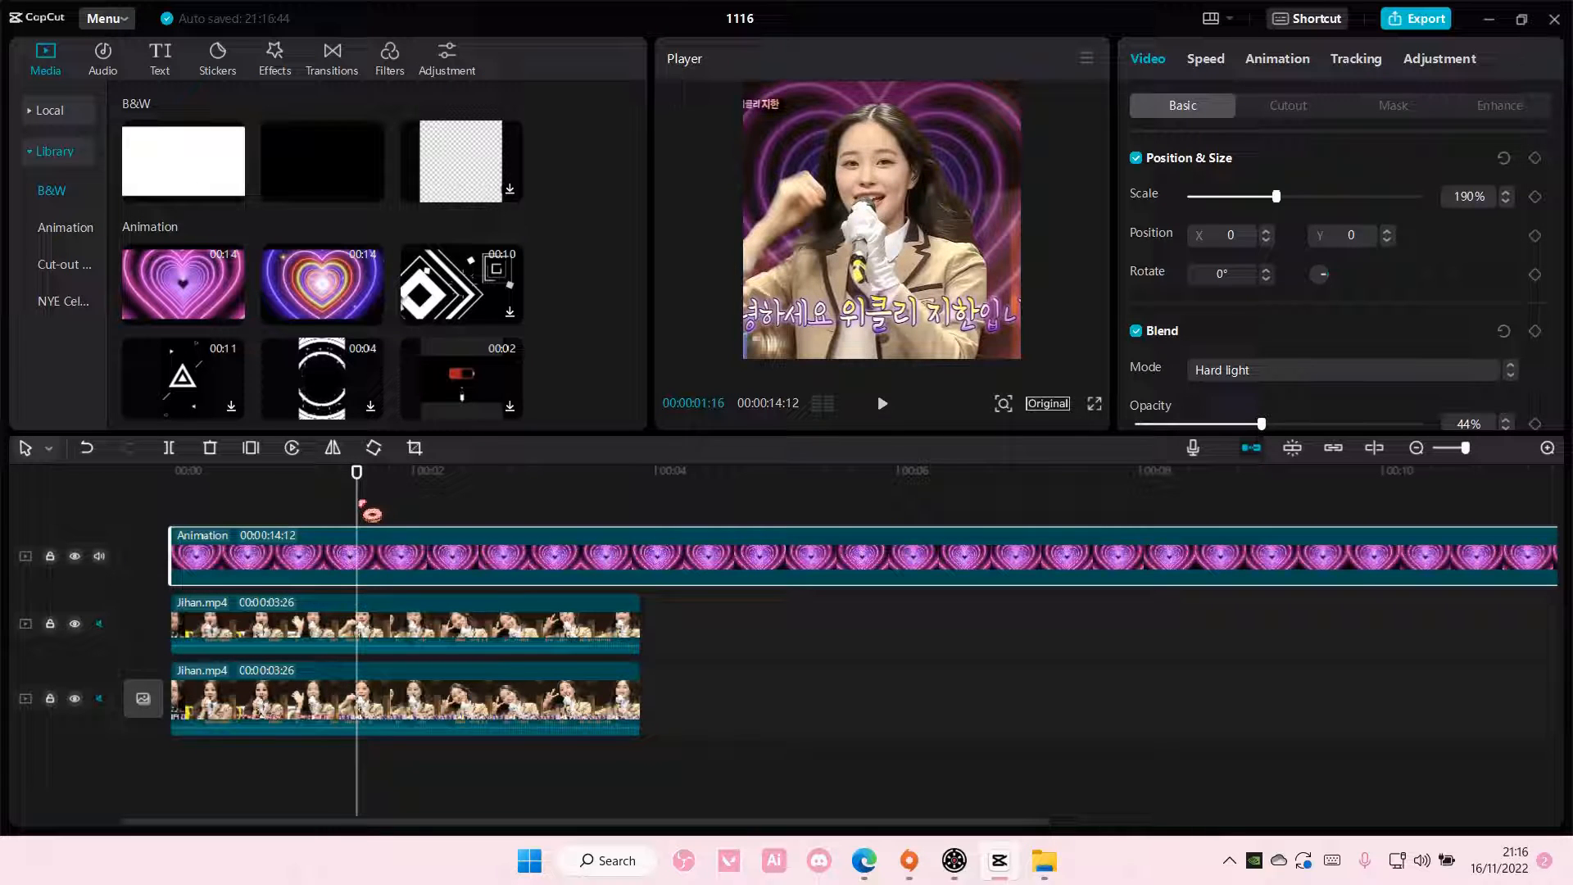
mouse_move(1200, 702)
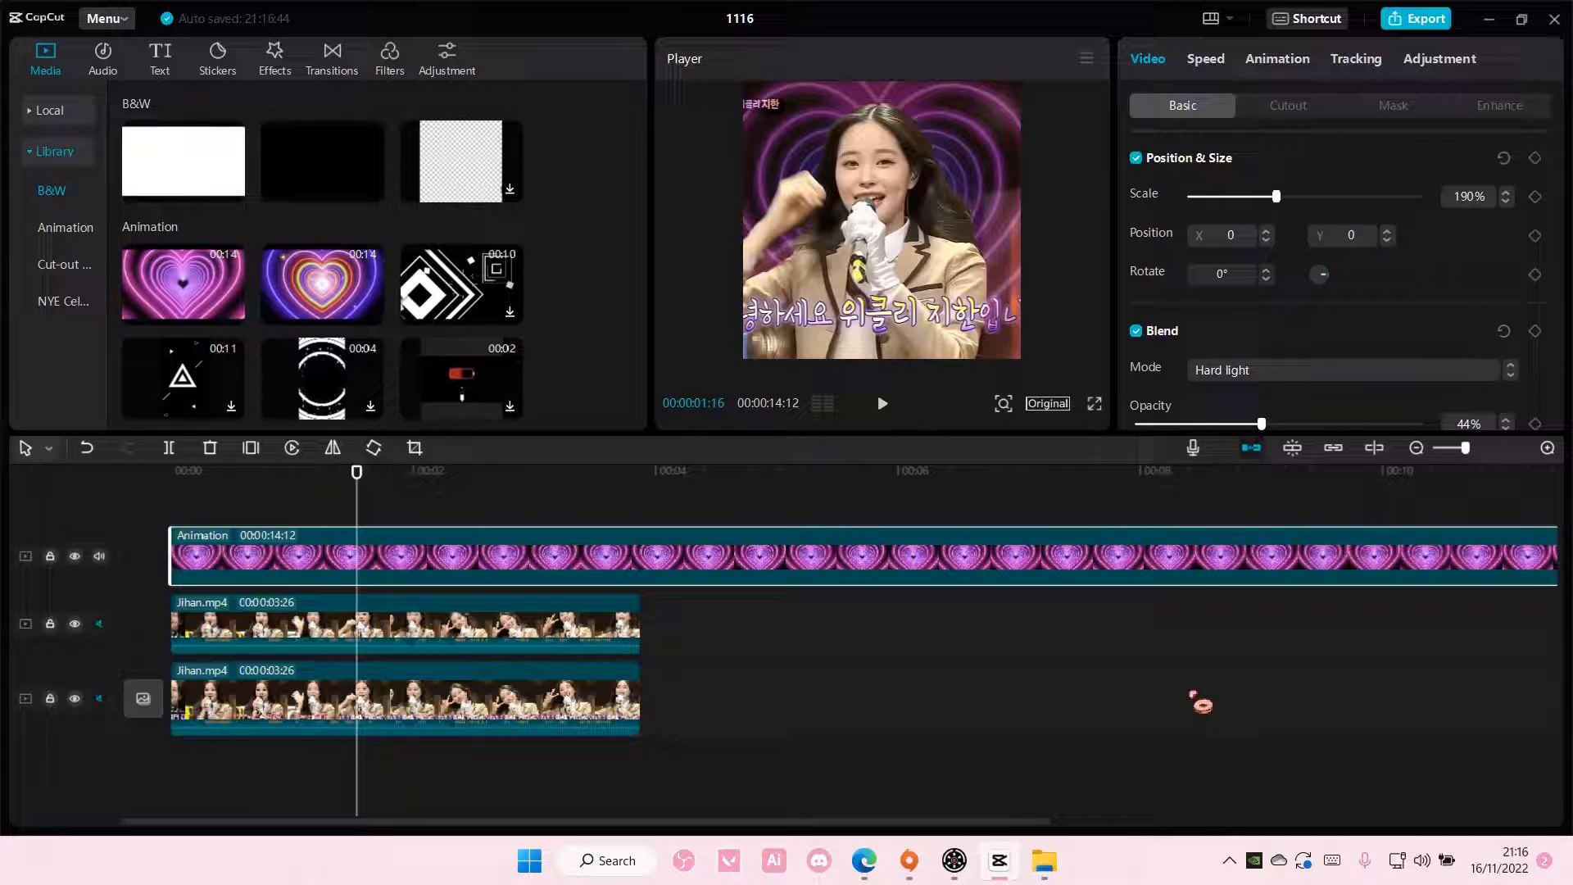